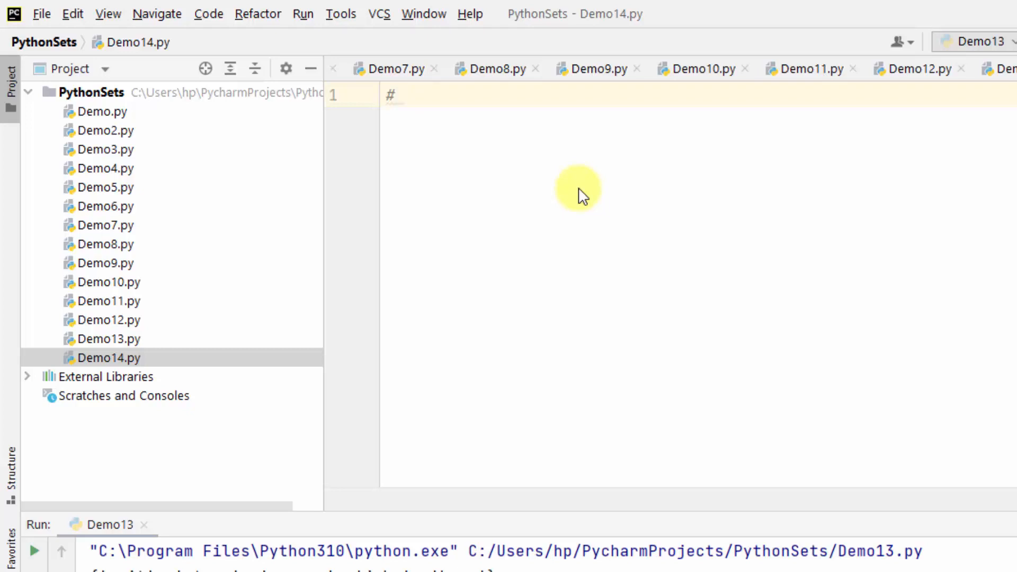
Begin Demo14.py with the comment '# Keep only duplicate items in two sets' and new lines below.
type("Keep only dupli")
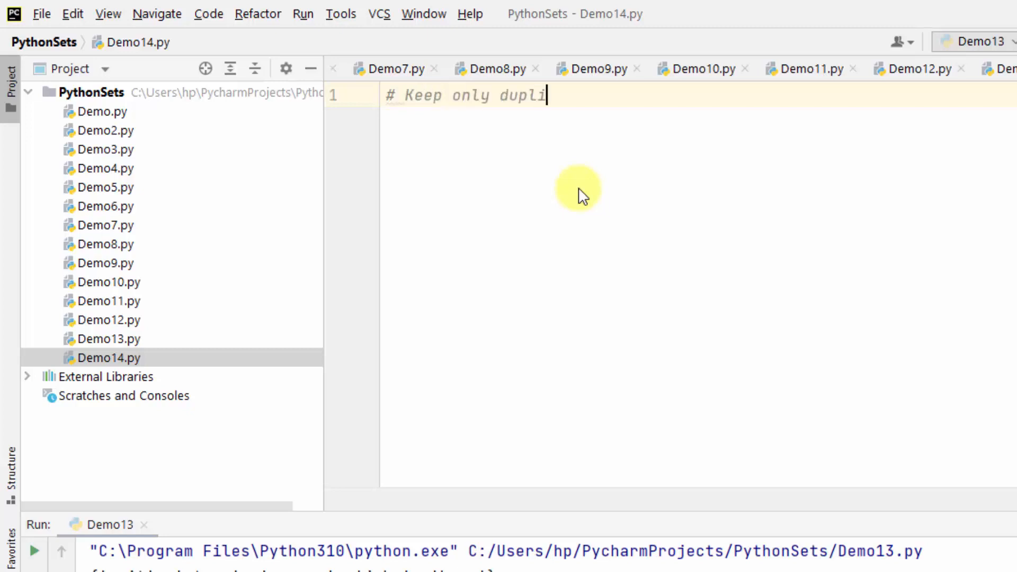
type("cate items in two sets")
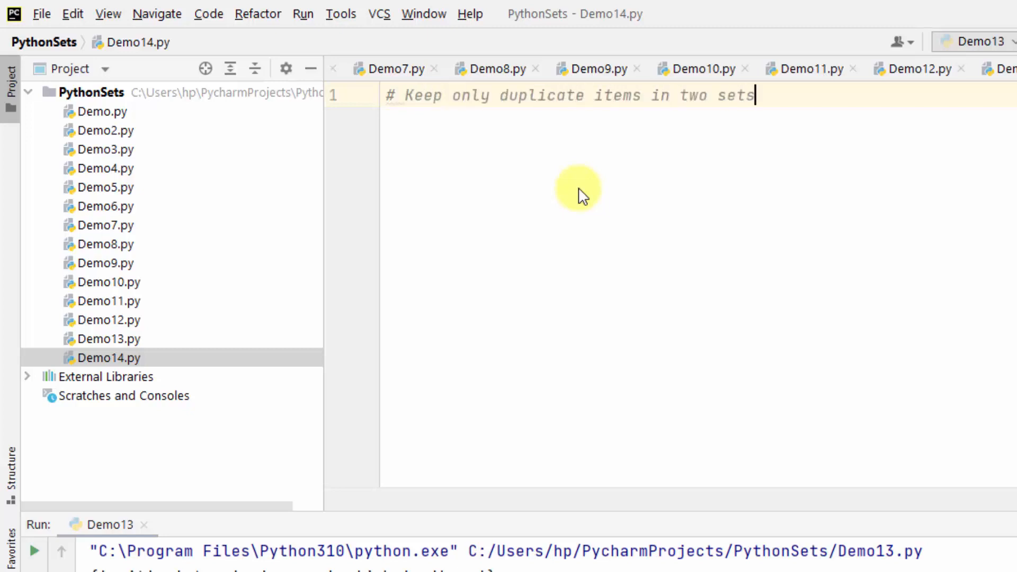
key("Enter")
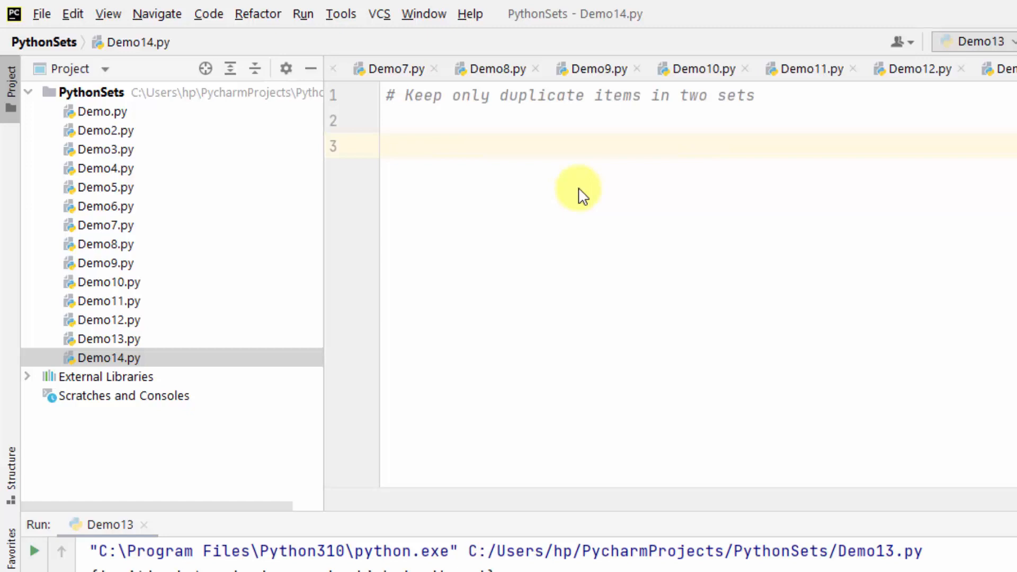
Define and print myset1 {amit, john, kane, warner, steve} and myset2 {jacob, john, mark, anthony, steve}.
type("myset1 = {\"amit\", \"john\", \"kane\", \"warner\", \"steve\"}")
type("print(myset1")
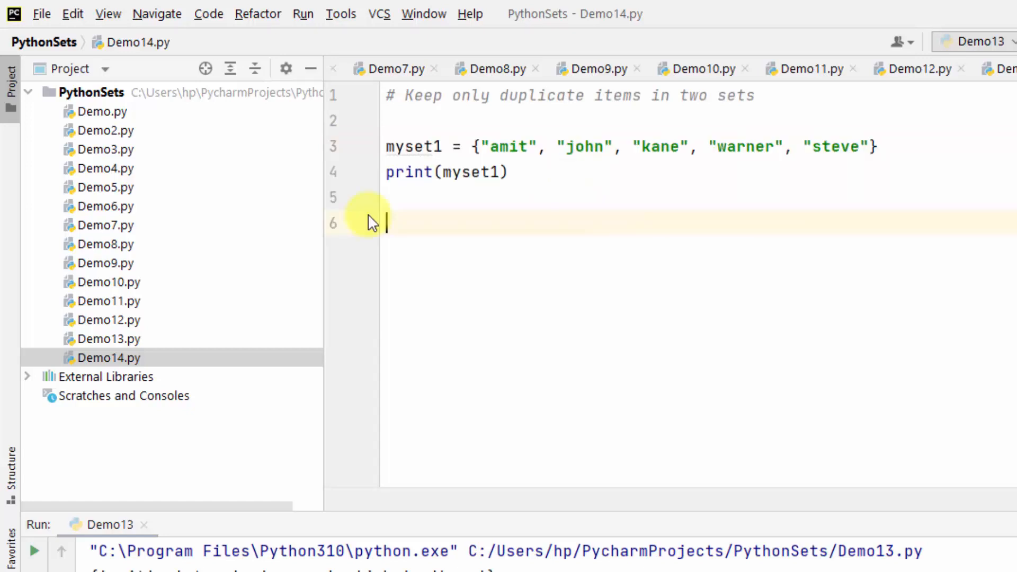
type("myset2 = {\"jacob\", \"john\", \"mark\", \"anthony\", \"steve\"}")
type("print(myset2)")
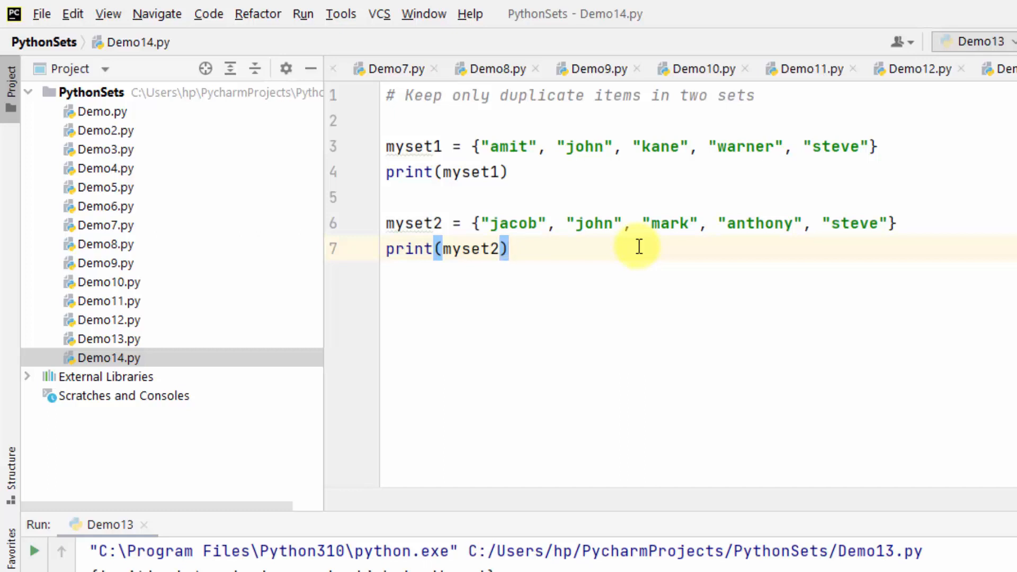
key("Enter")
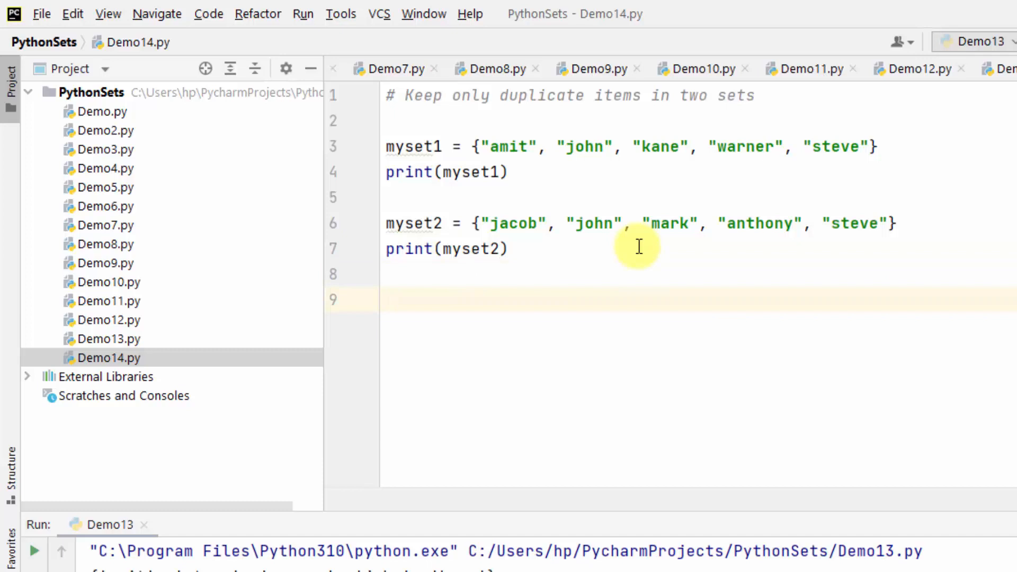
Add myset1.intersection_update(myset2) and print(myset1), select 'steve', and open the editor context menu.
type("myset1.intersection_update(")
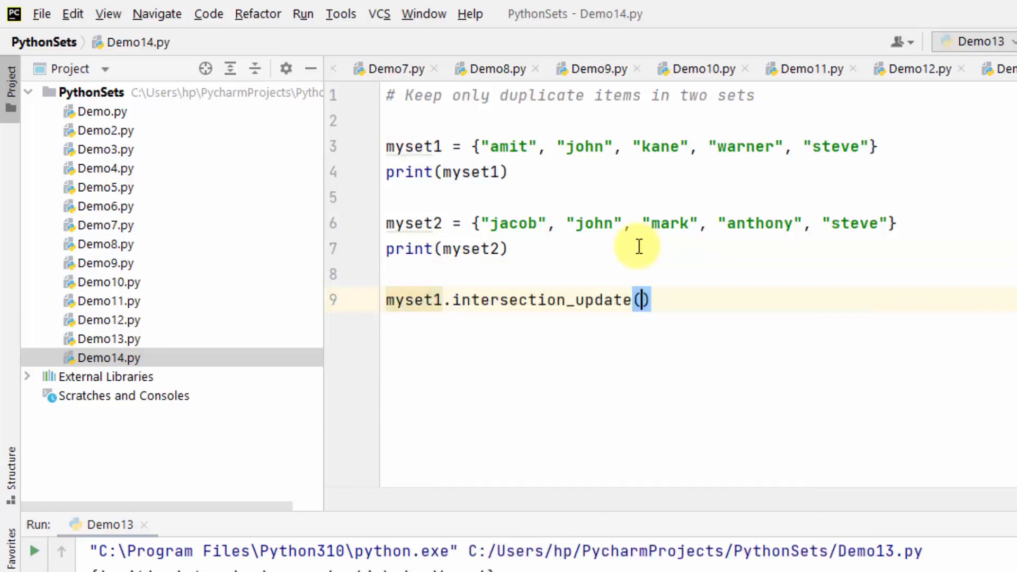
type("myset2")
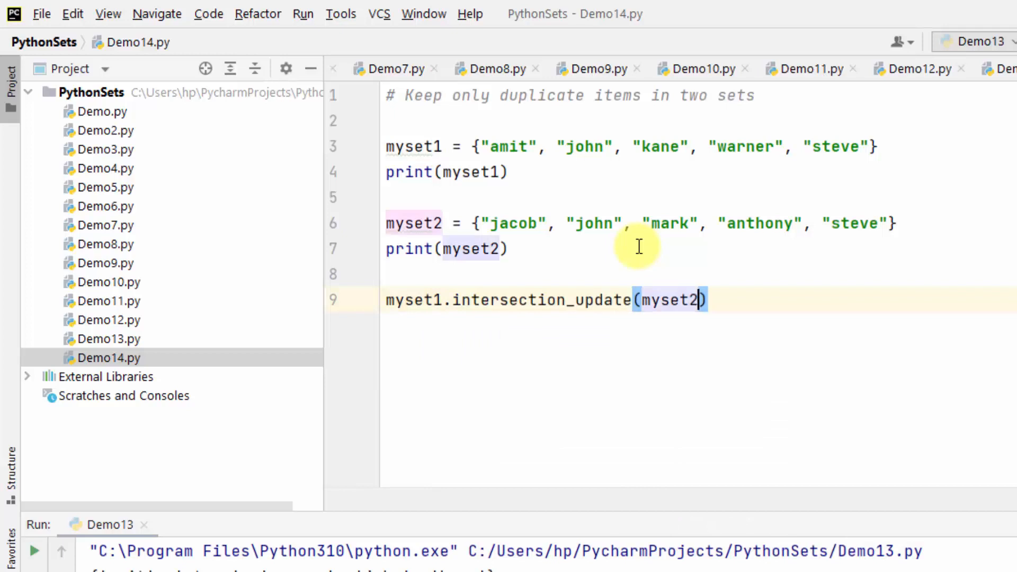
type("print(myset1")
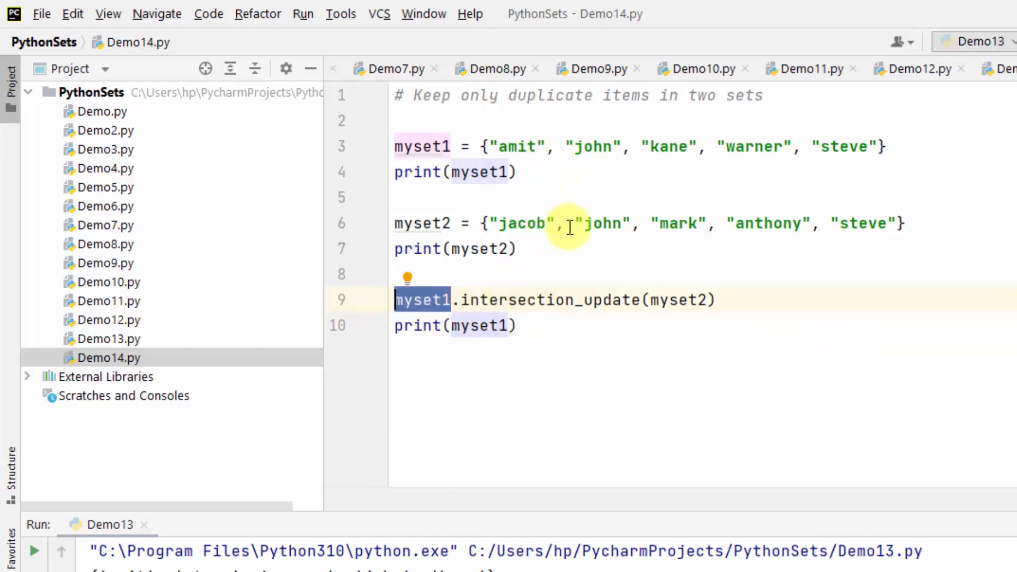
mouse_move(592, 147)
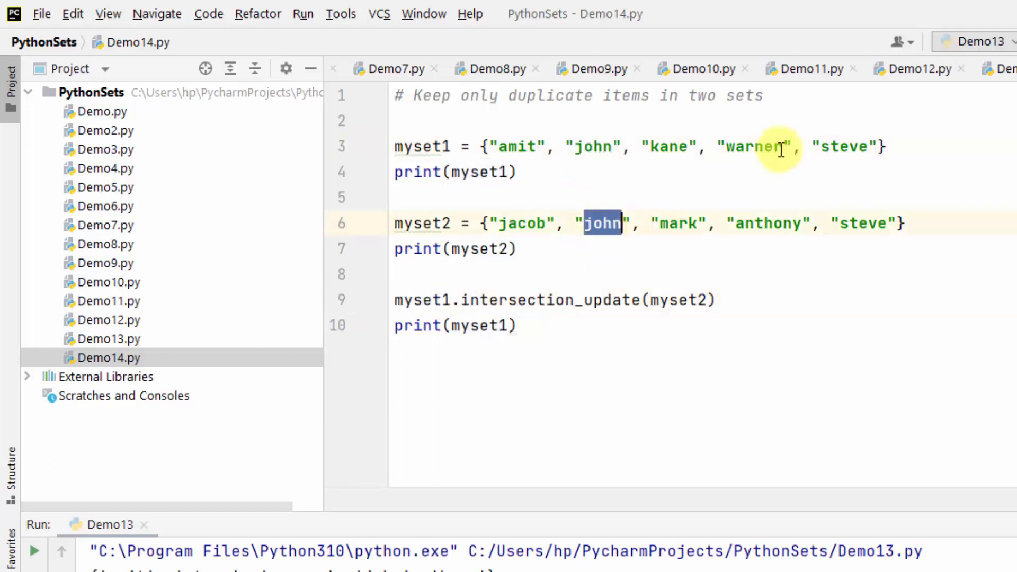
double_click(844, 146)
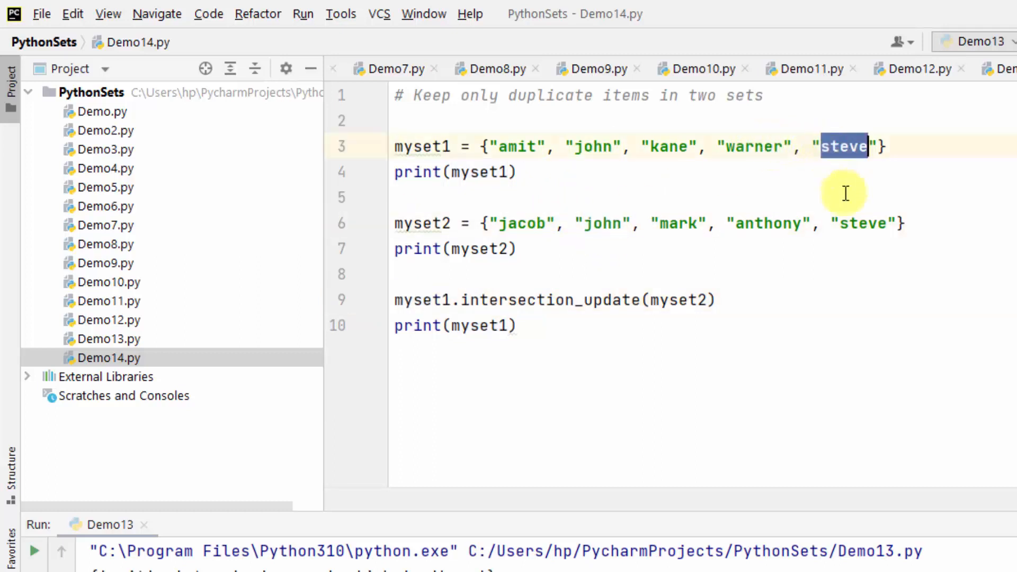
right_click(481, 248)
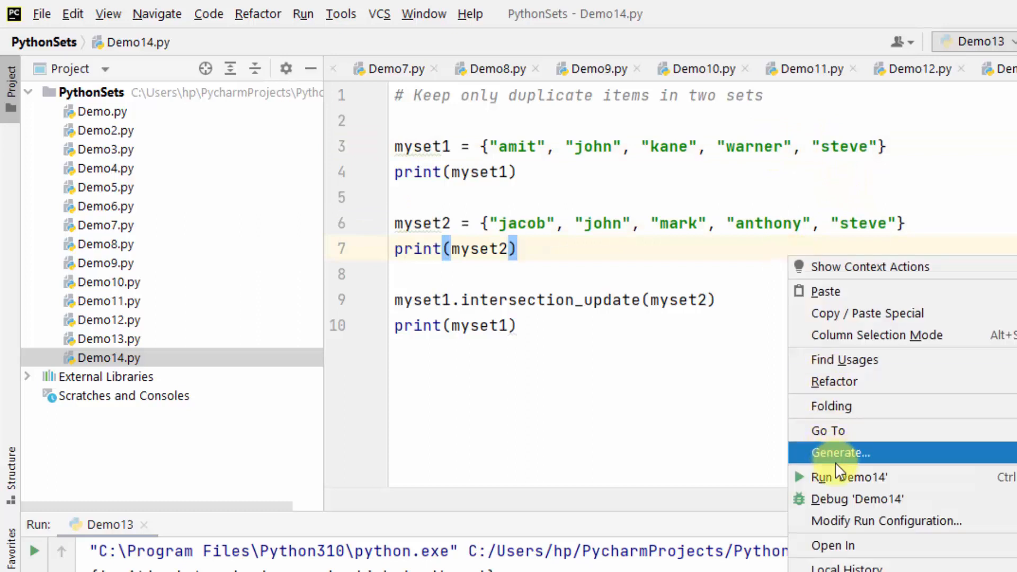
Run 'Demo14' and highlight the {'john', 'steve'} output line in the Run panel.
left_click(848, 478)
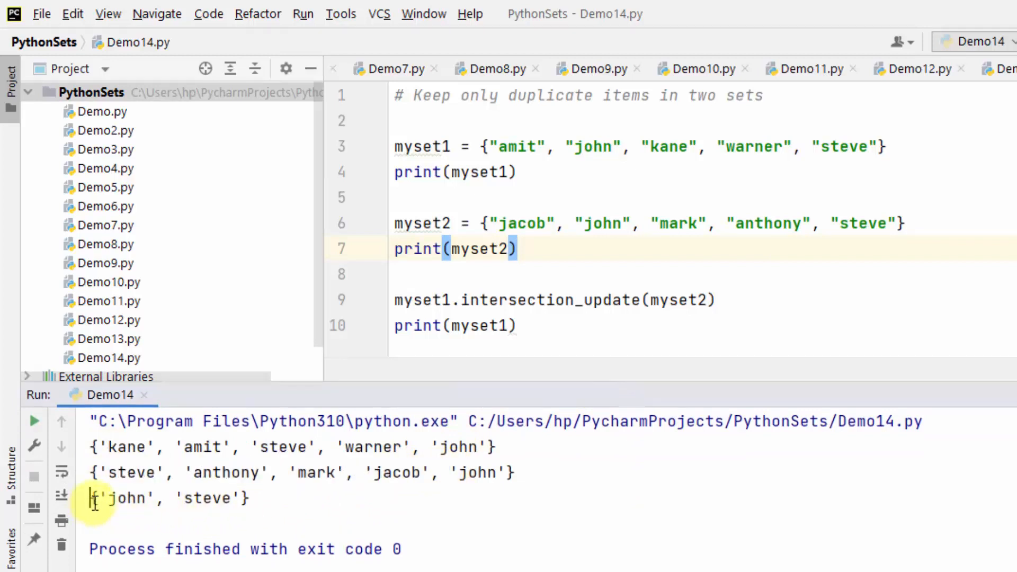
left_click_drag(89, 498, 249, 498)
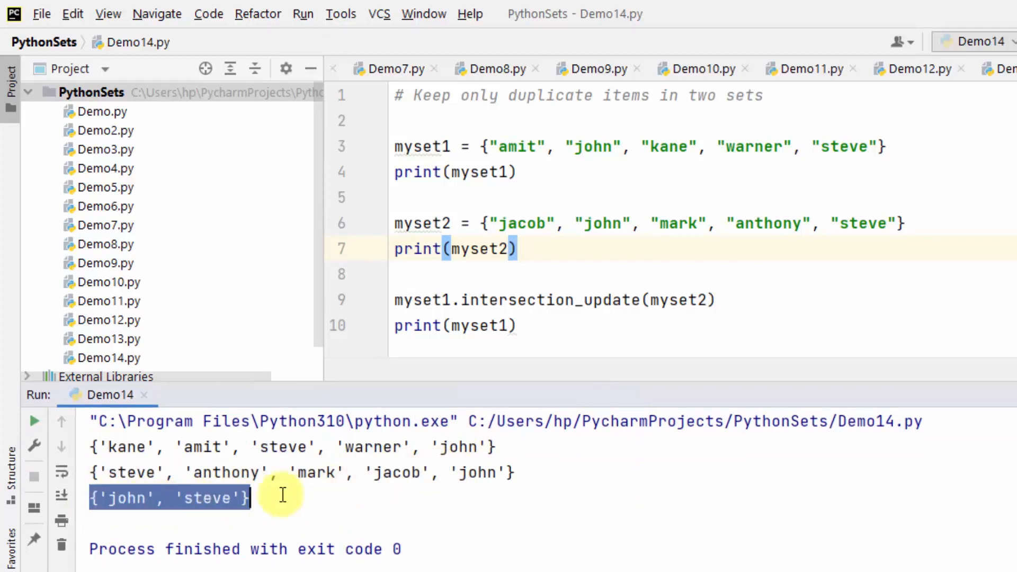
mouse_move(277, 482)
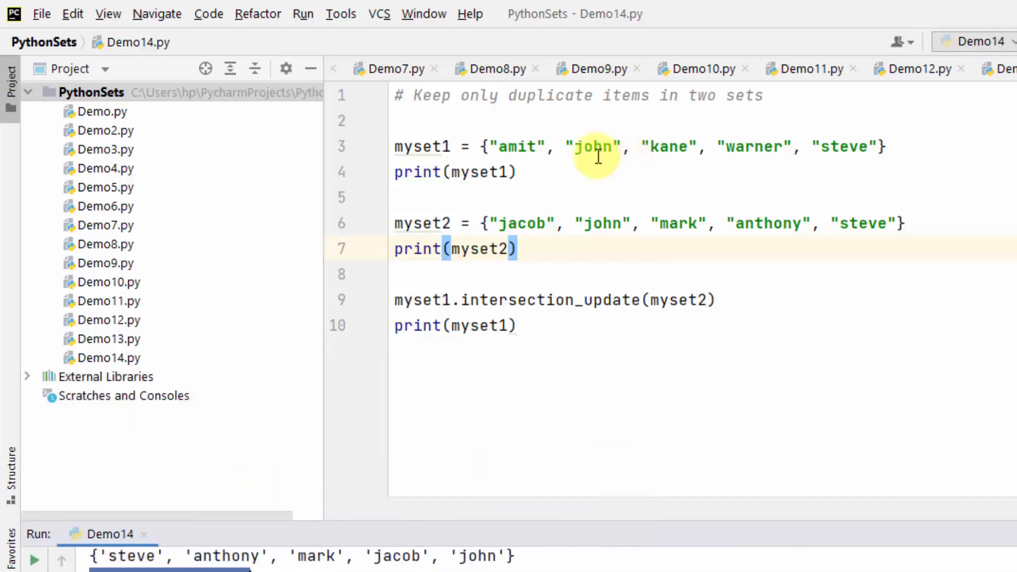
left_click(847, 147)
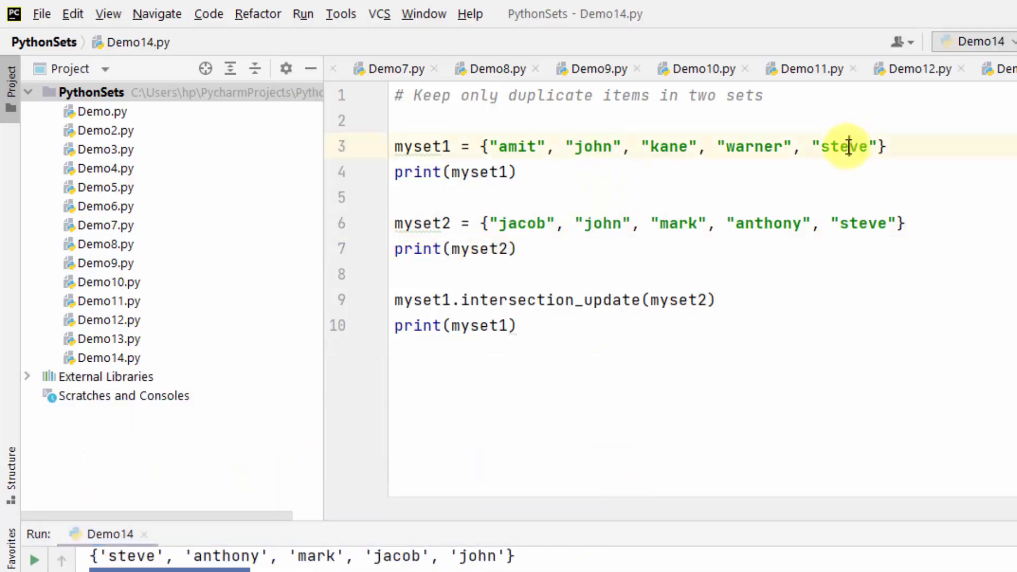
left_click(729, 300)
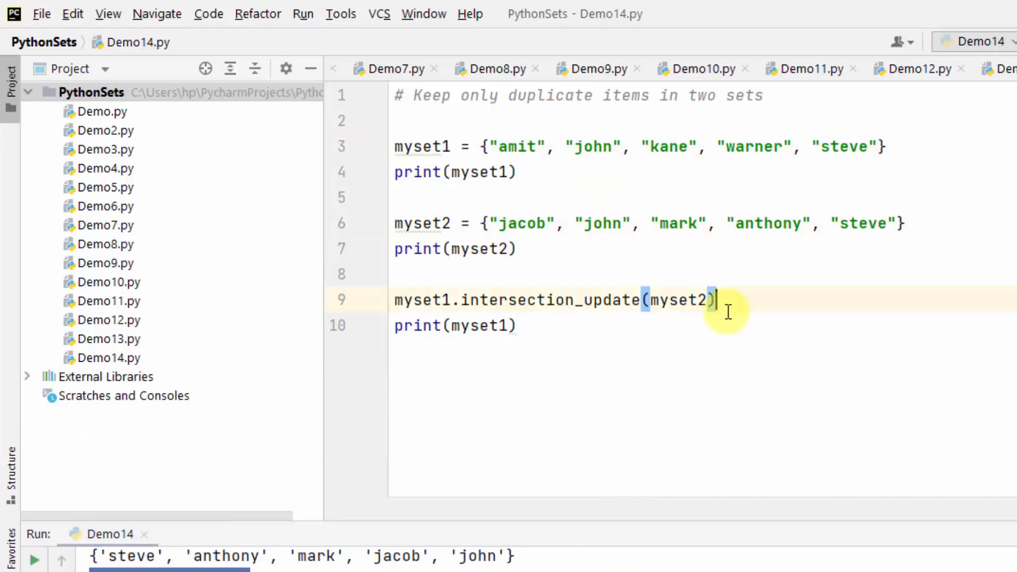